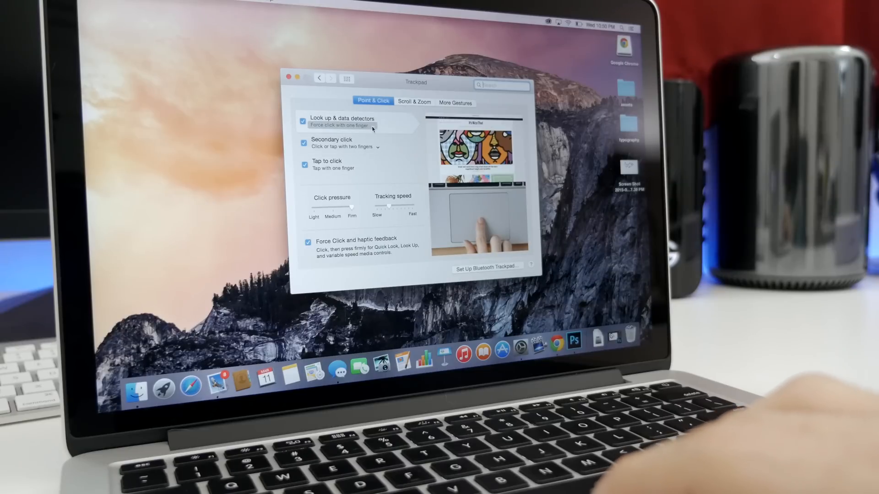
# - Set Look up to one-finger force click and lower trackpad click pressure to Medium
pyautogui.click(341, 125)
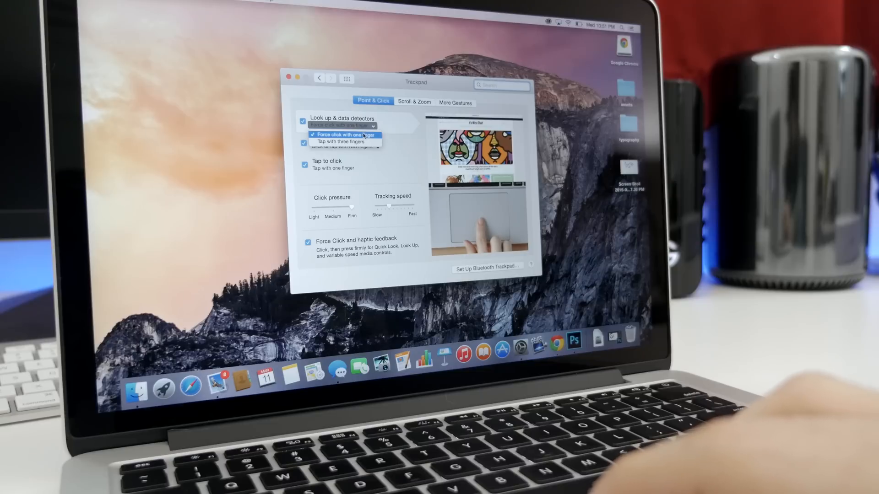
pyautogui.click(346, 134)
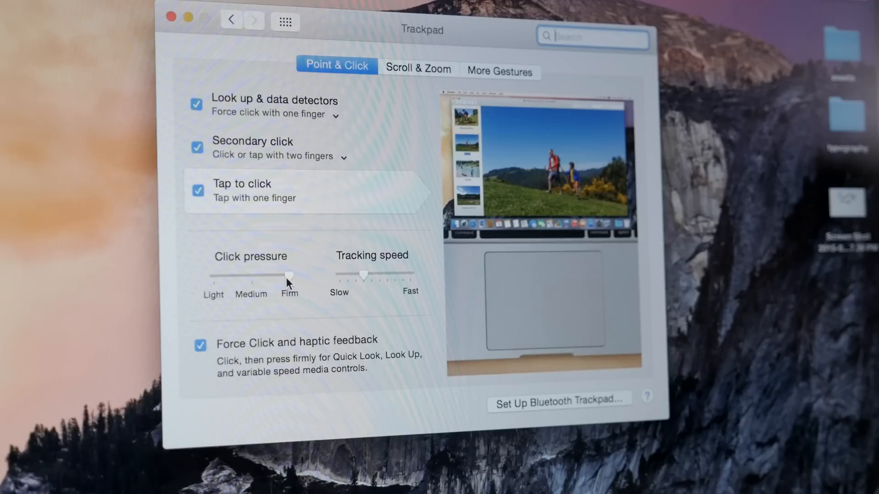
pyautogui.moveTo(288, 274); pyautogui.dragTo(251, 274)
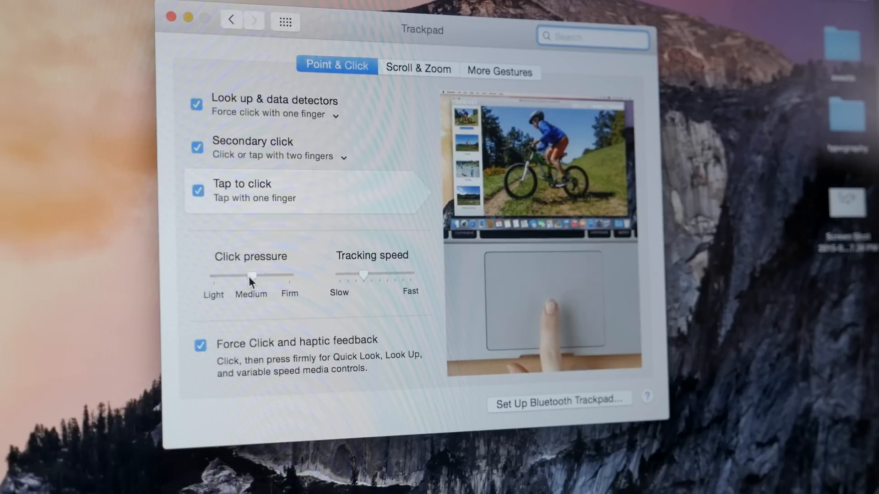
pyautogui.moveTo(250, 275); pyautogui.dragTo(213, 275)
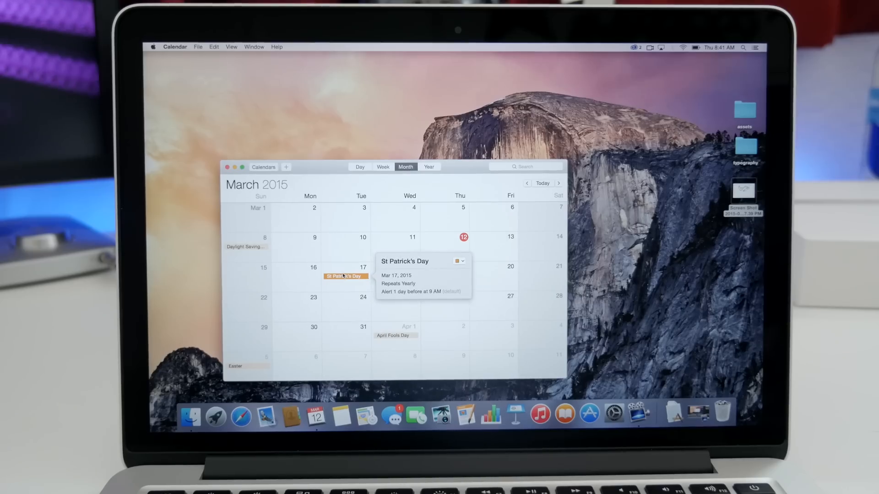
# - Show the Daylight Saving Time Begins event details, then force click onward to the next page
pyautogui.click(245, 247)
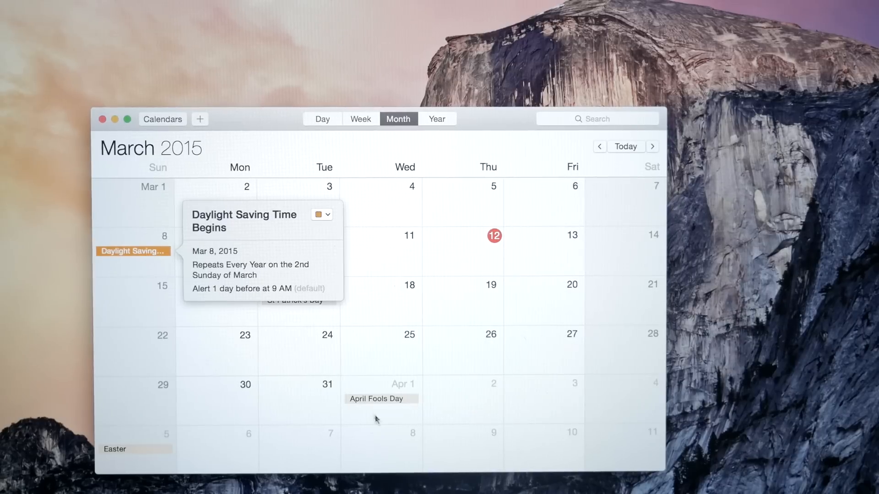
pyautogui.click(380, 399)
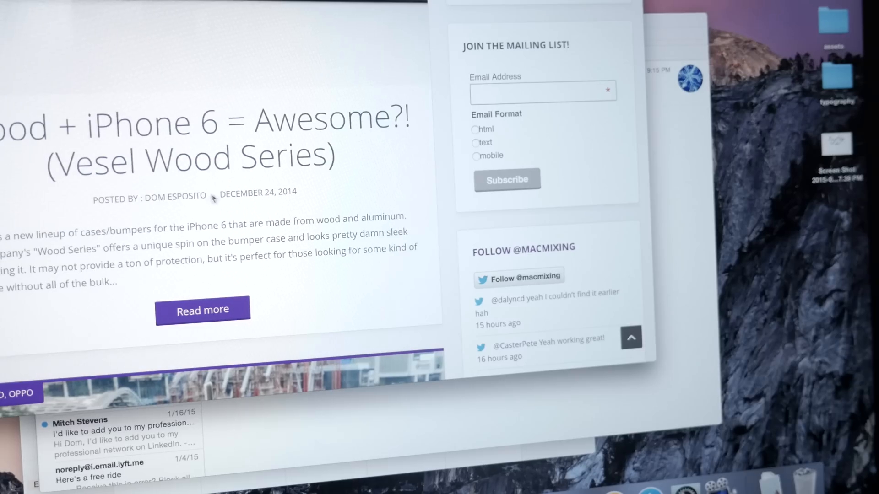
pyautogui.click(258, 193)
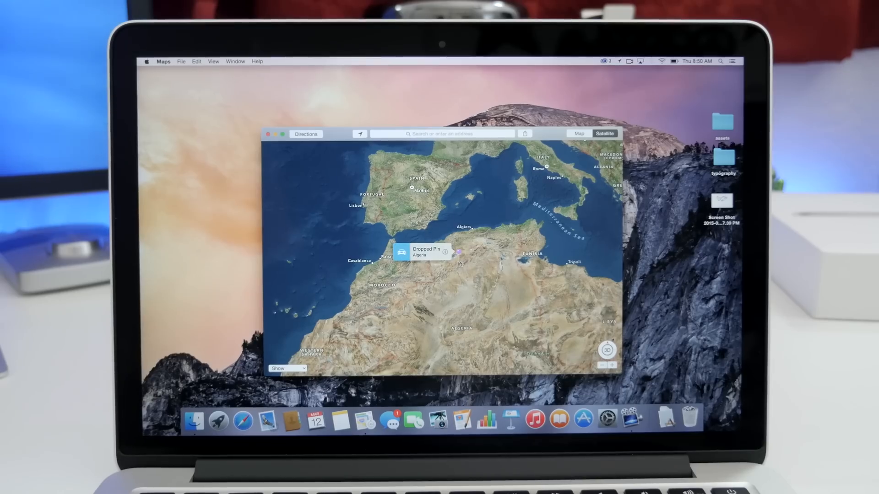
# - Force click Algeria on the satellite map to drop a pin
pyautogui.click(485, 259)
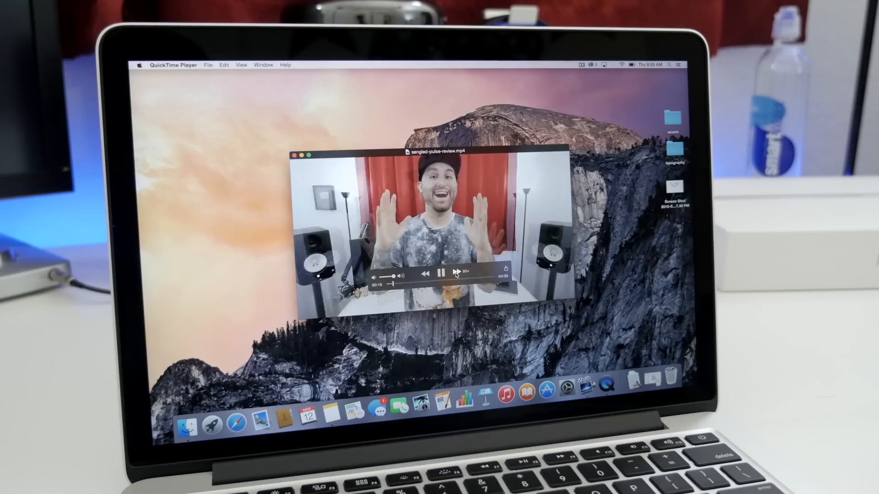
# - Force click fast-forward to advance the review video to about 1:40
pyautogui.click(458, 274)
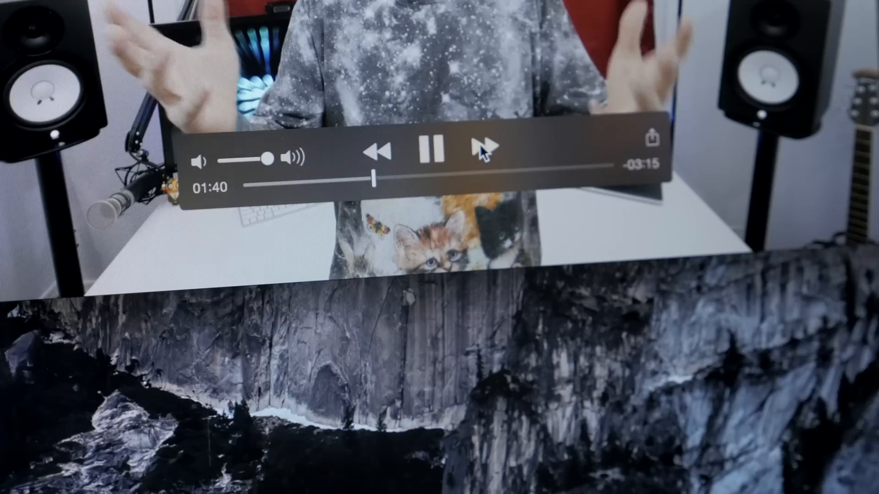
pyautogui.click(379, 151)
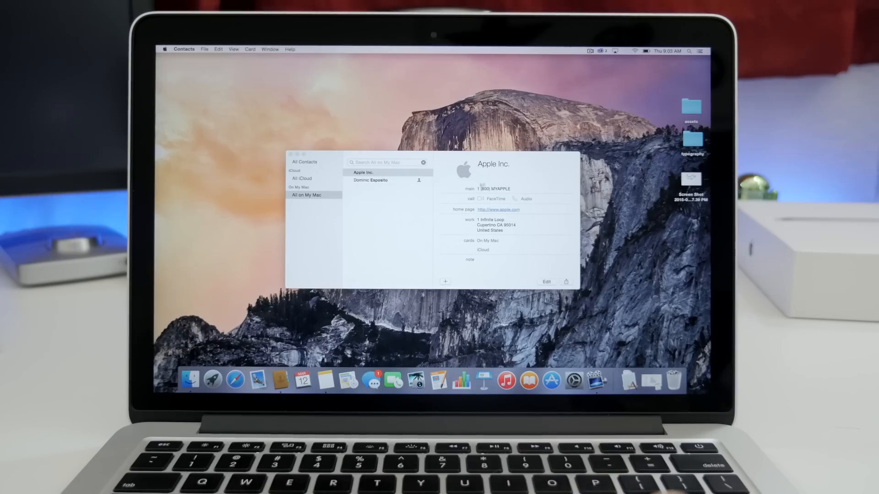
# - Move from the Apple Inc. card through Messages to Notes and force click the phone number
pyautogui.click(546, 282)
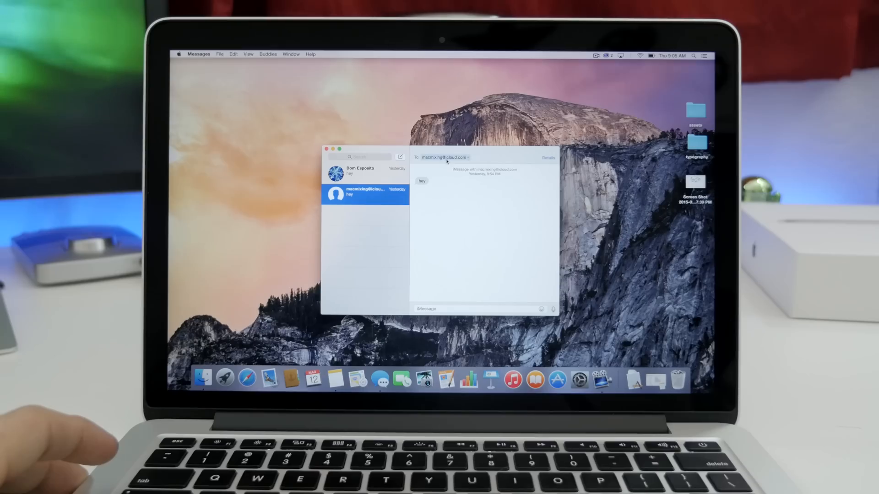
pyautogui.click(467, 158)
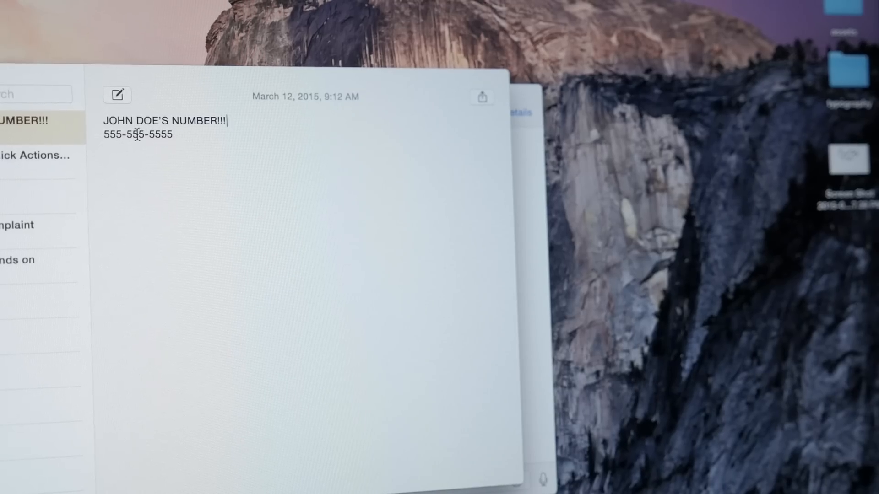
pyautogui.click(137, 134)
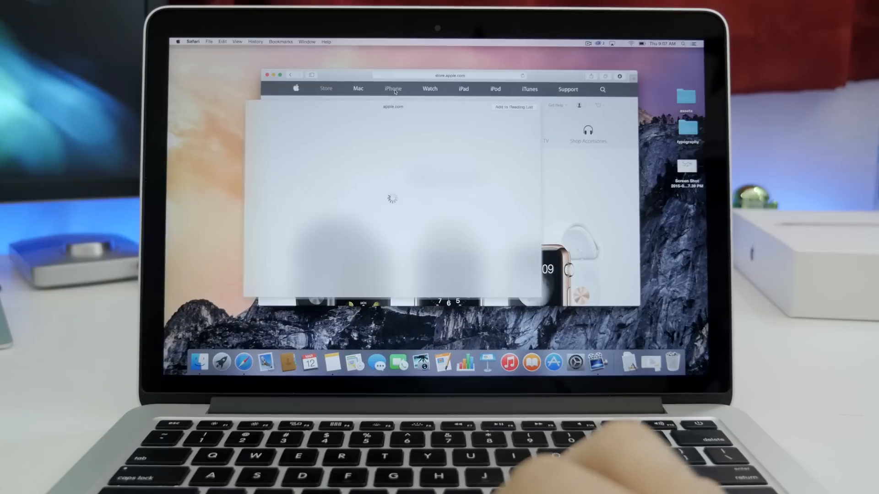
# - Preview the iPhone link from the nav bar, then the footer's 'Find a store' page
pyautogui.click(393, 89)
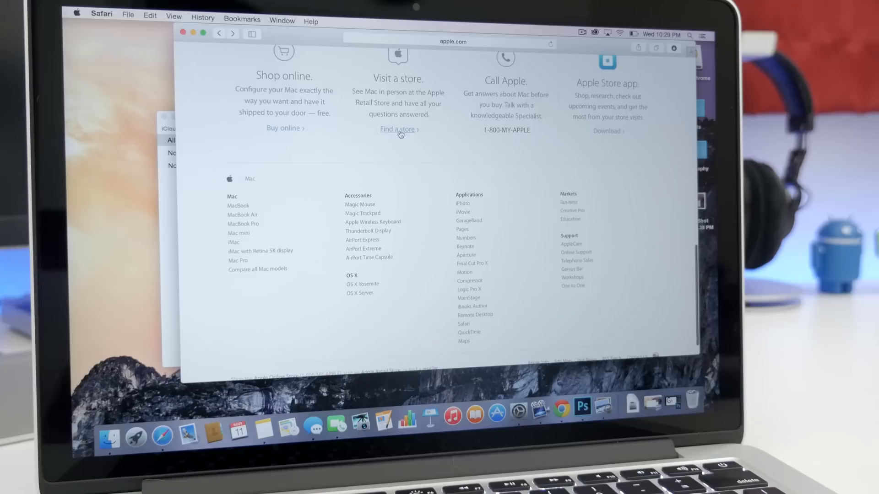
pyautogui.click(397, 130)
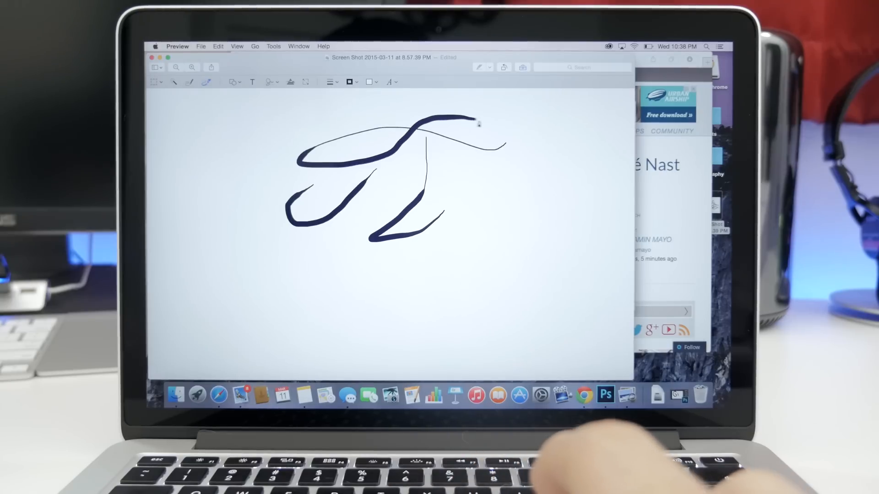
# - Draw a thick hooked loop stroke extending the sketch to the right
pyautogui.moveTo(479, 123); pyautogui.dragTo(454, 171)
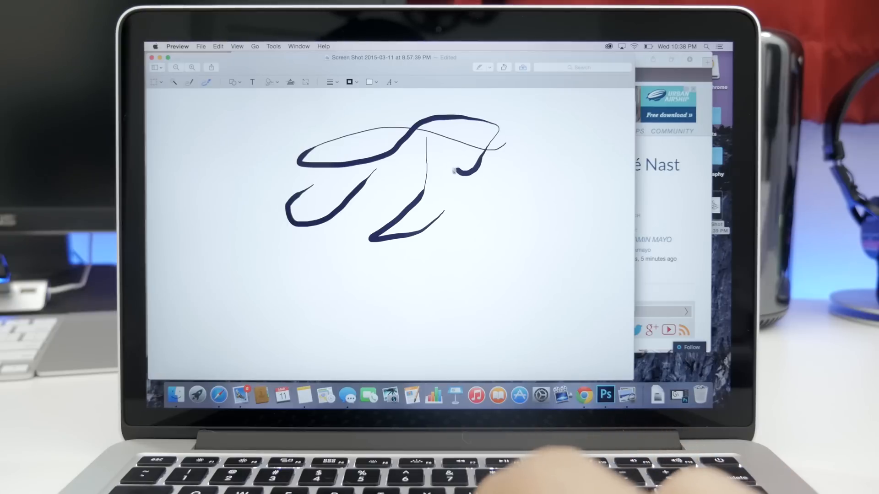
pyautogui.moveTo(454, 168); pyautogui.dragTo(459, 219)
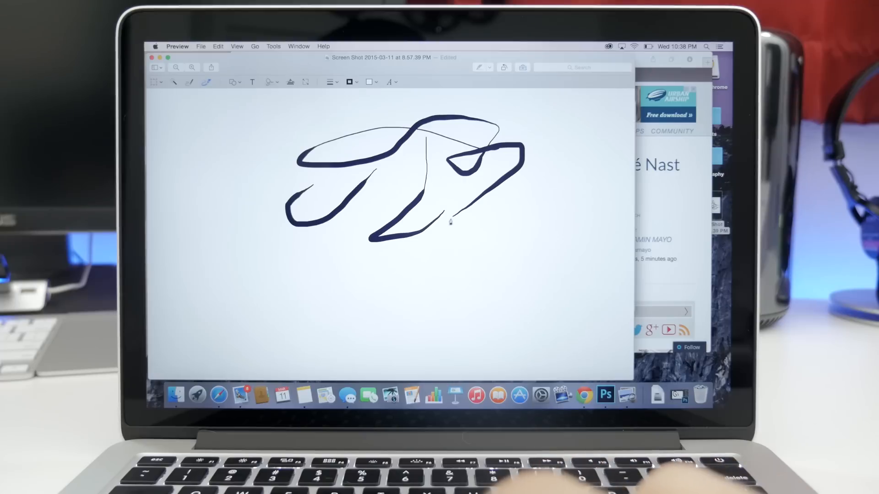